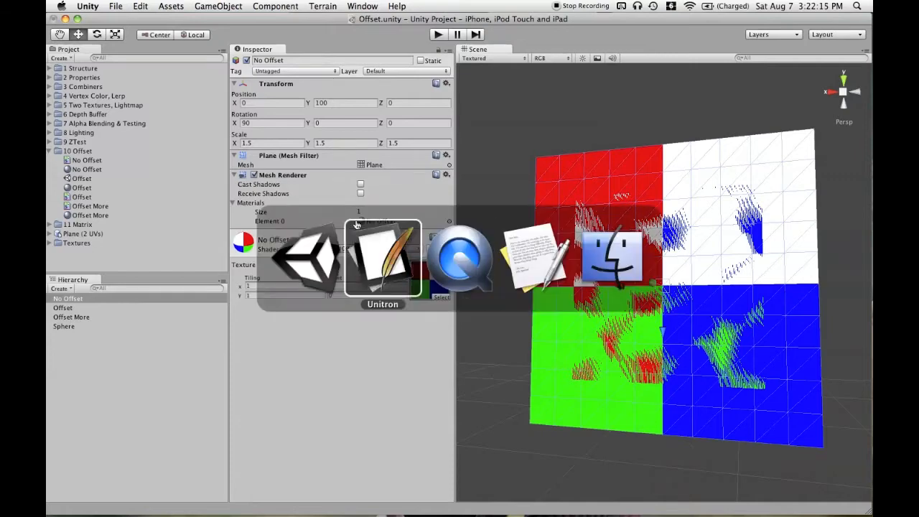
Step: Change the shader's first offset value so the line reads 'Offset -1,0'
left_click(382, 258)
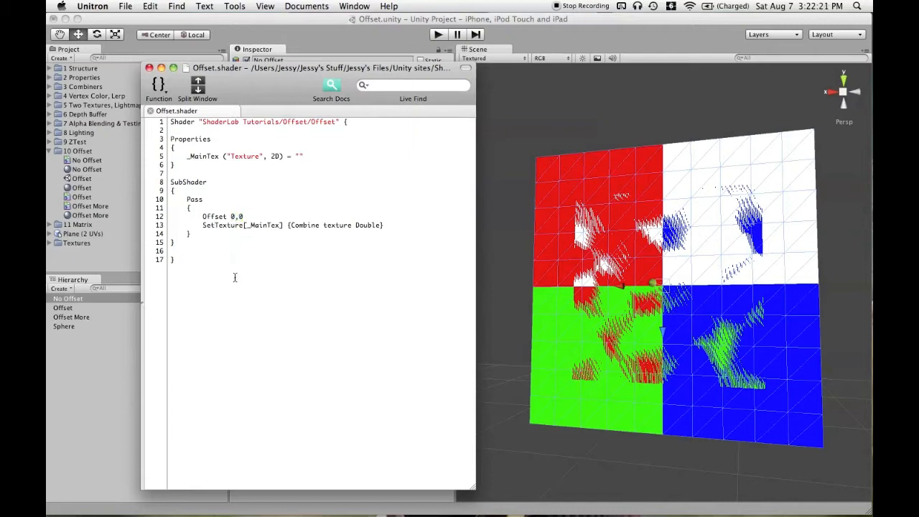
type("-1")
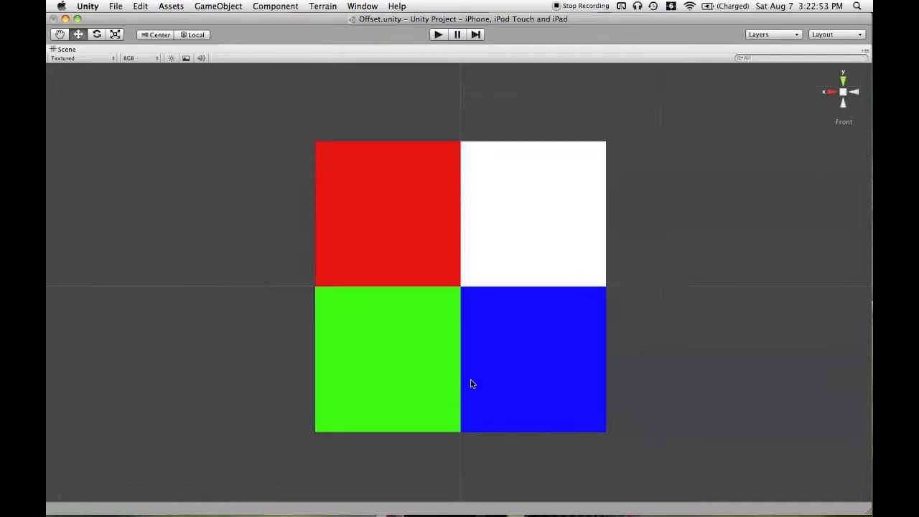
scroll("down", 3)
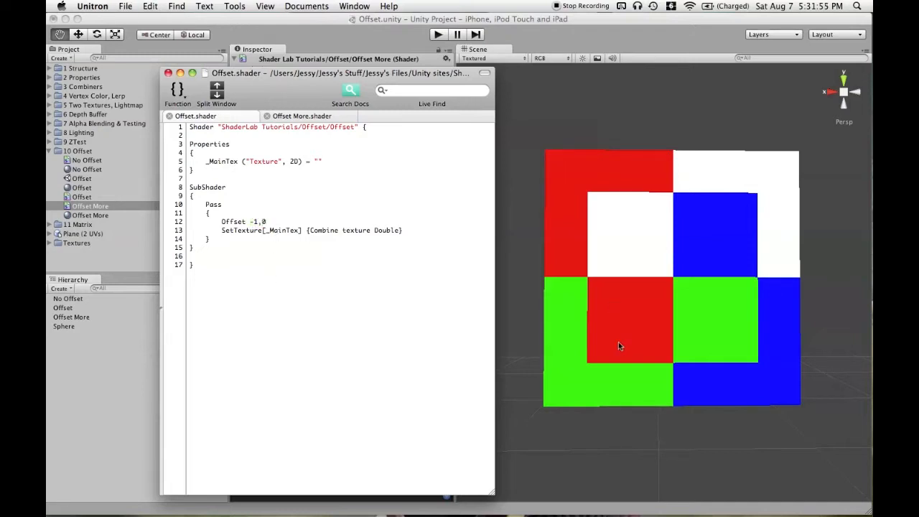
mouse_move(643, 286)
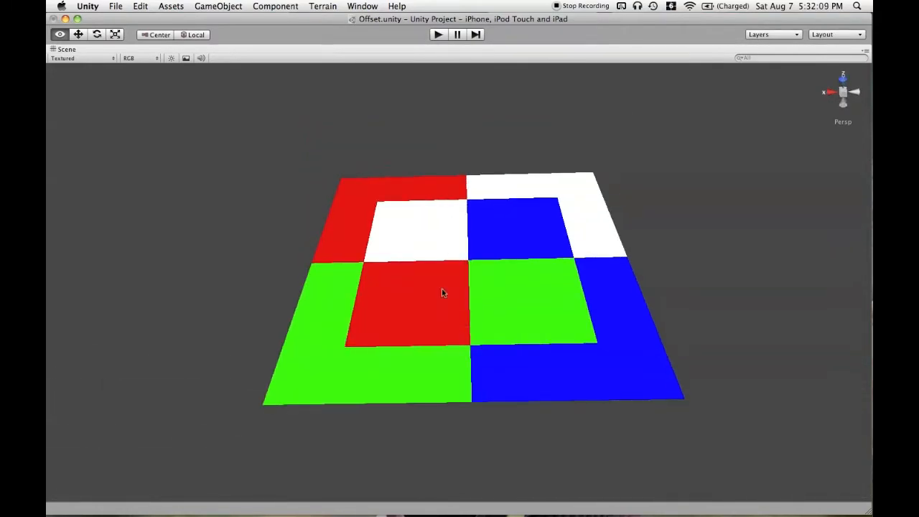
Step: Orbit around the overlapping planes, then edit the Offset line to -1,-1 and then 1,1
left_click_drag(442, 293, 459, 288)
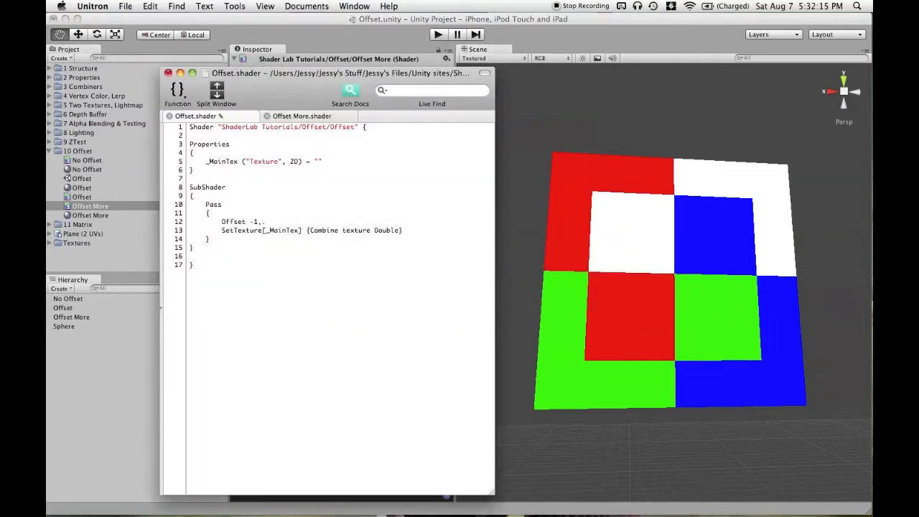
type("-1")
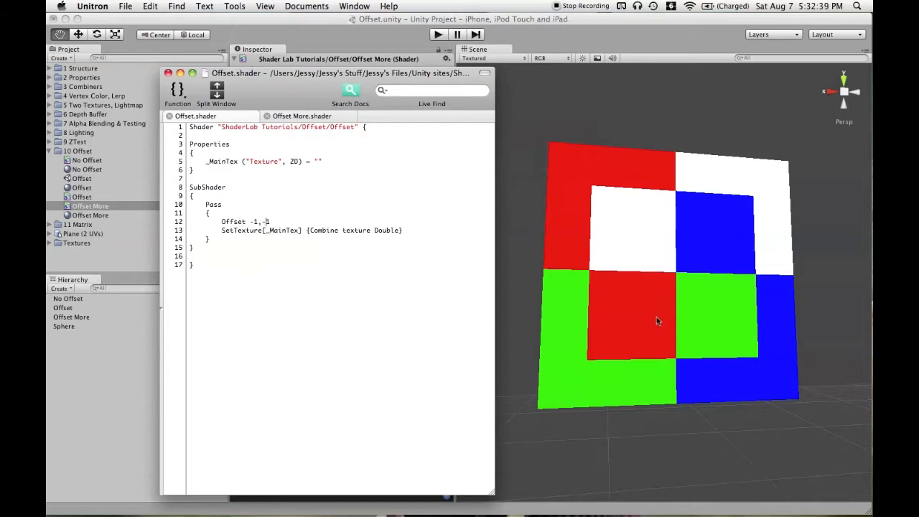
mouse_move(503, 269)
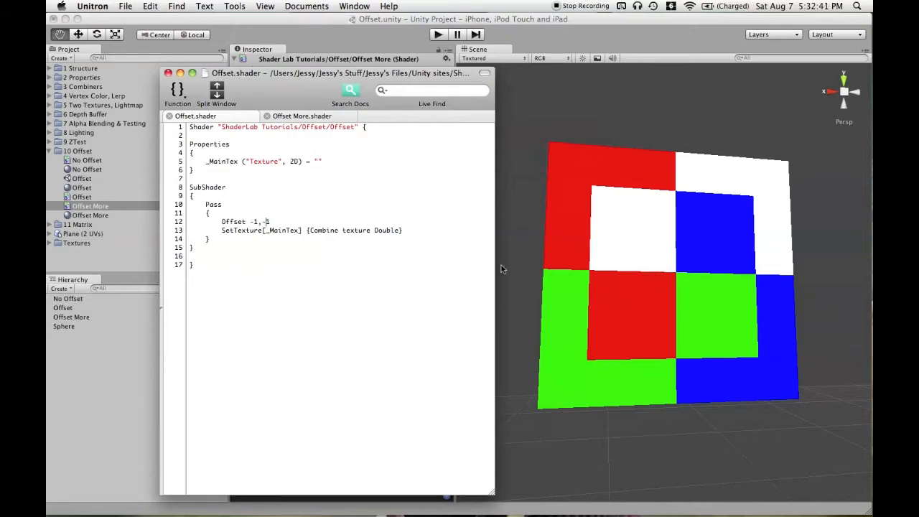
type("1,1")
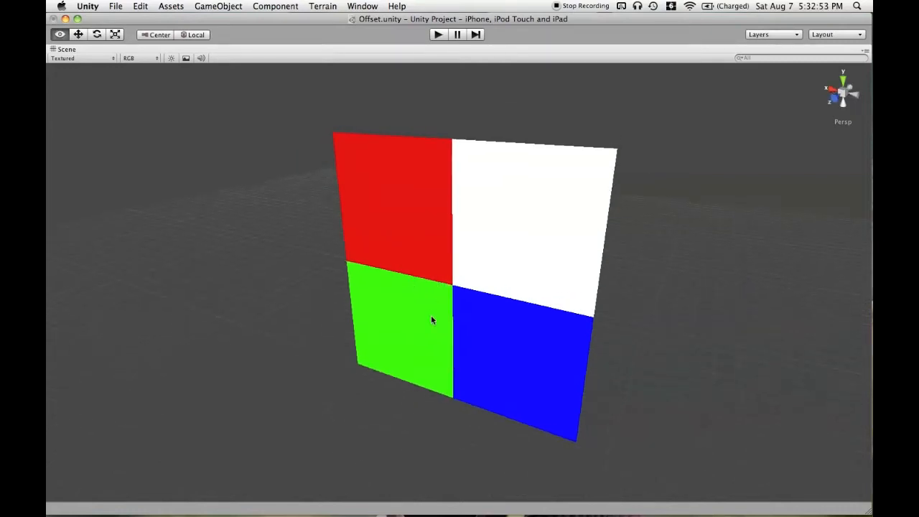
Step: Change the Offset line to 0,-1 and orbit to grazing and top-down angles to check z-fighting
left_click(89, 206)
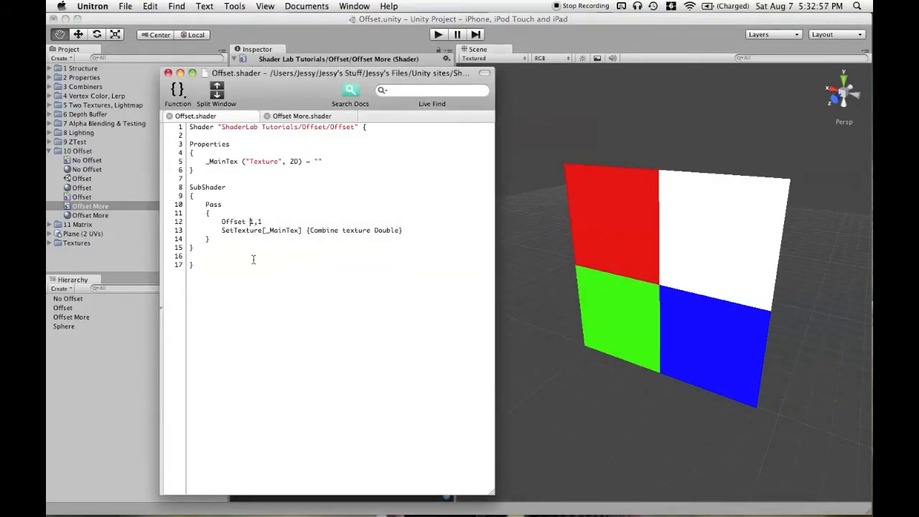
type("-1,-1")
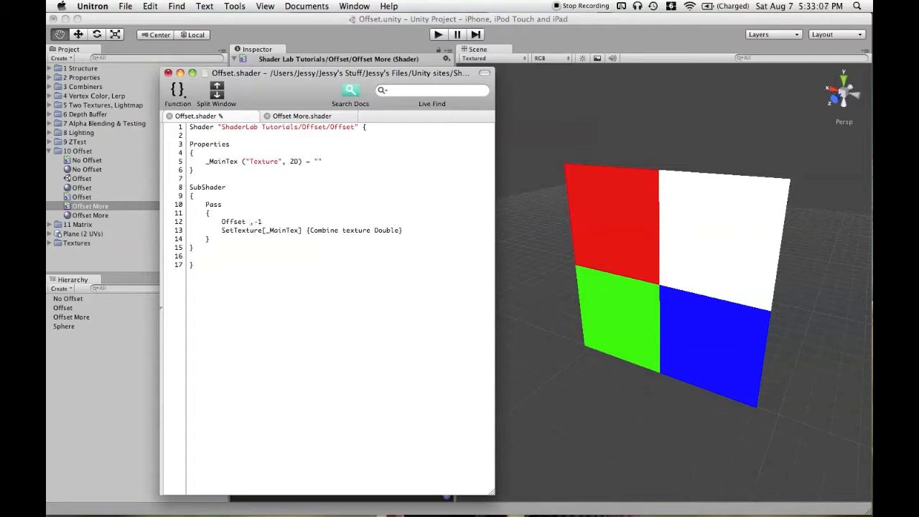
type("0")
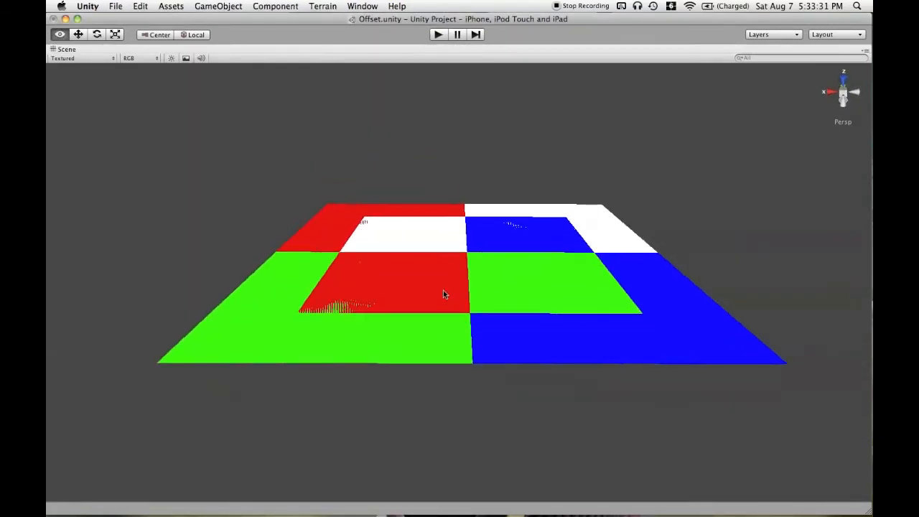
left_click_drag(443, 294, 373, 352)
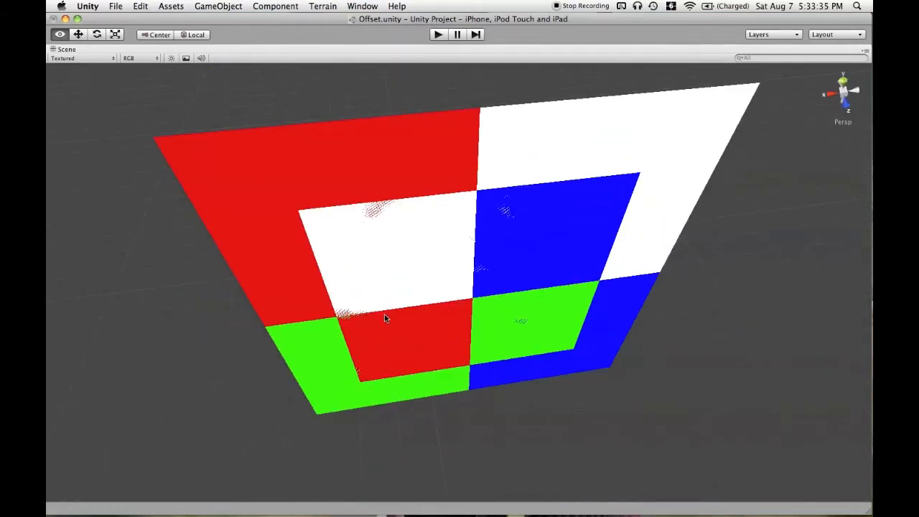
left_click_drag(386, 318, 544, 372)
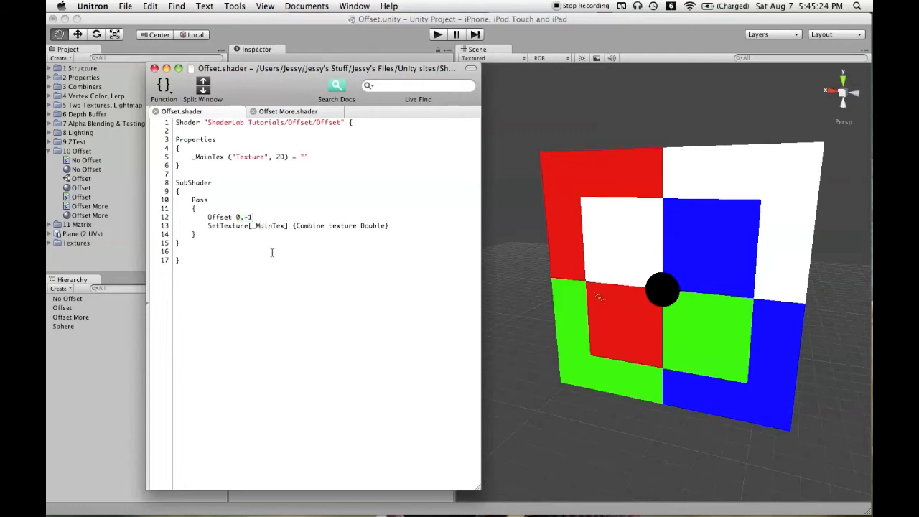
Step: Check the graphics emulation setting and change the shader's Offset units value to -8
left_click(252, 217)
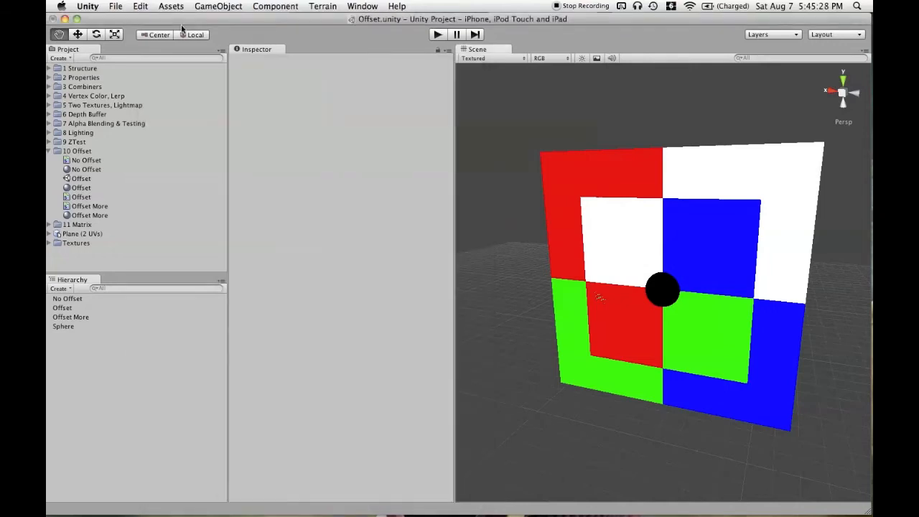
left_click(140, 6)
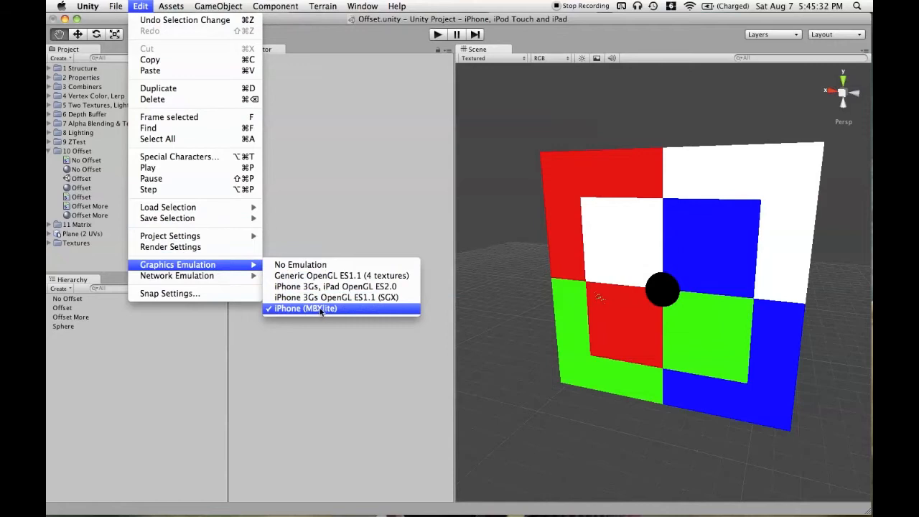
mouse_move(337, 297)
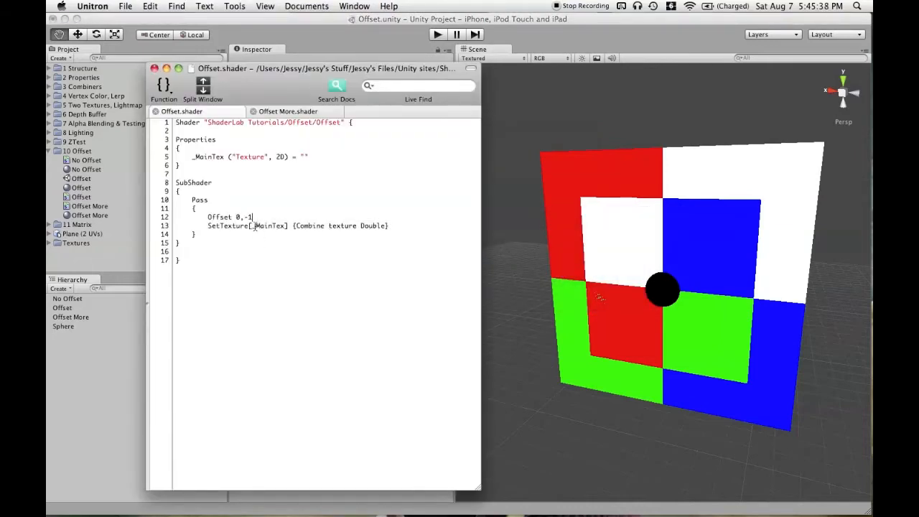
double_click(229, 217)
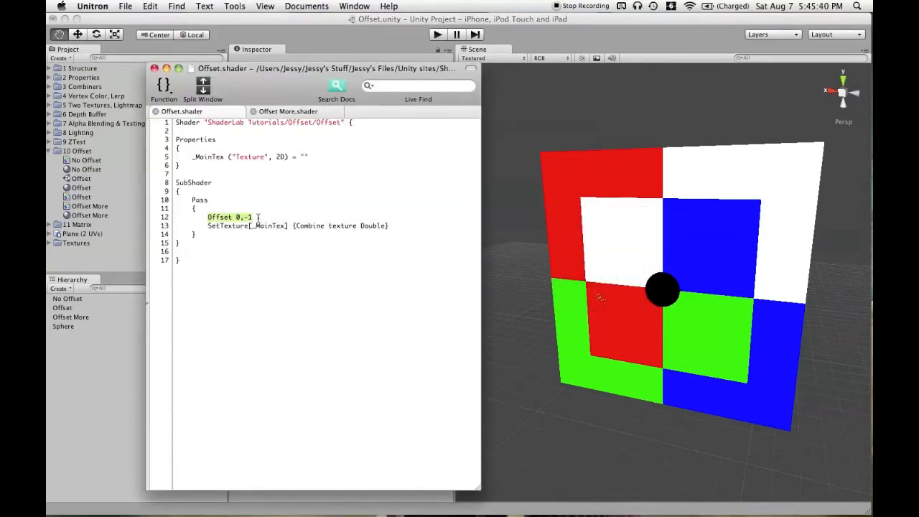
left_click(237, 217)
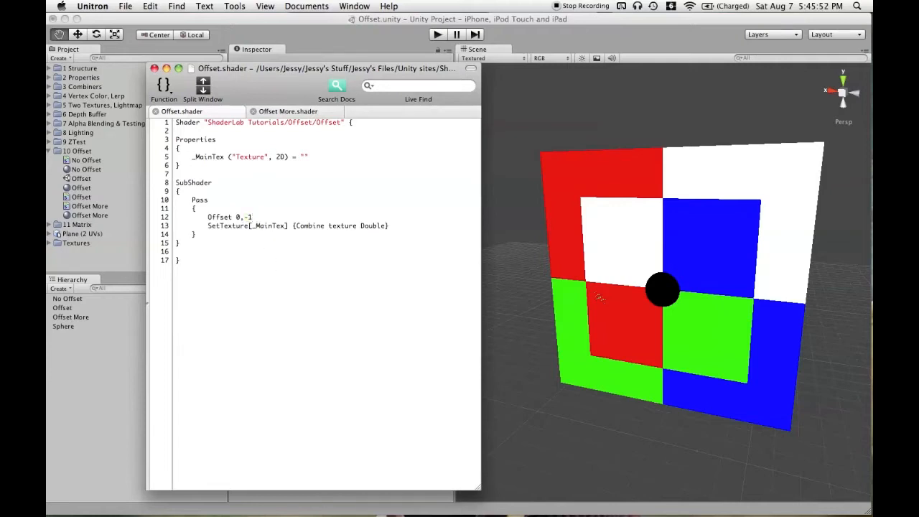
type("8")
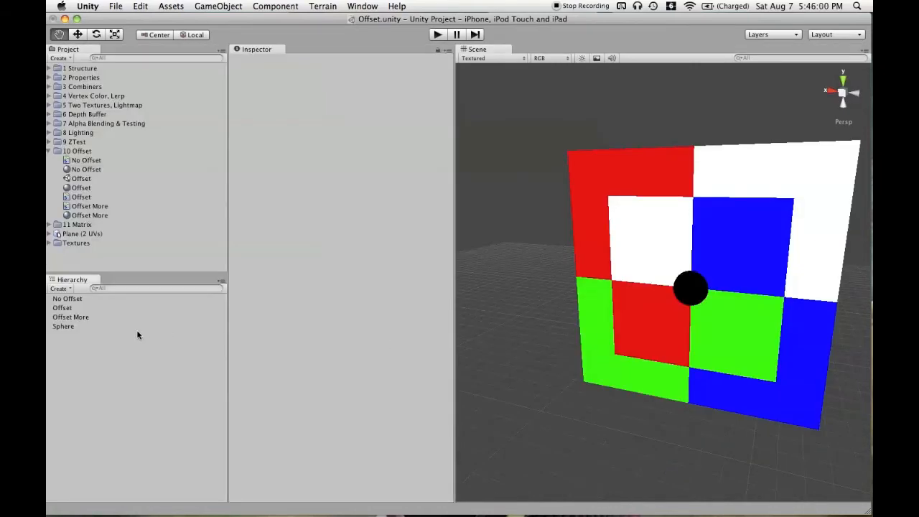
left_click(63, 326)
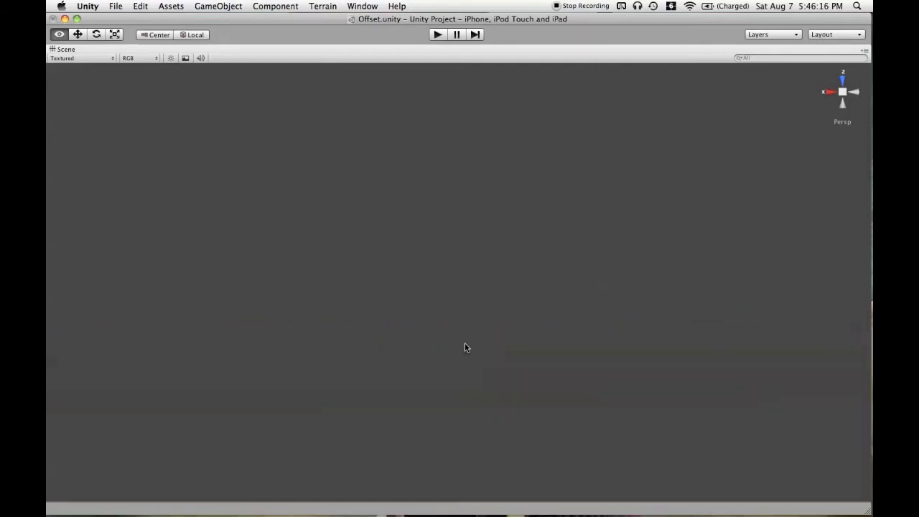
left_click(59, 34)
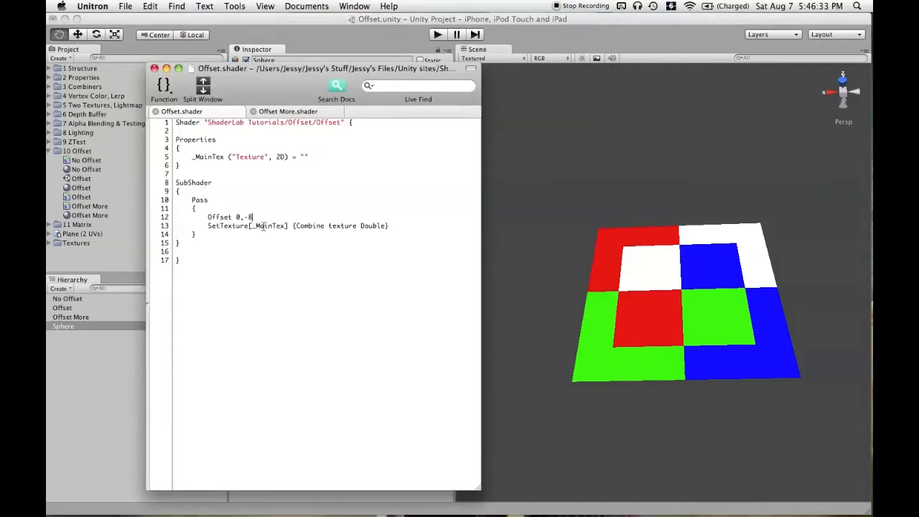
Step: Replace the units value 8 with 999, making the line 'Offset 0,-999'
key("backspace")
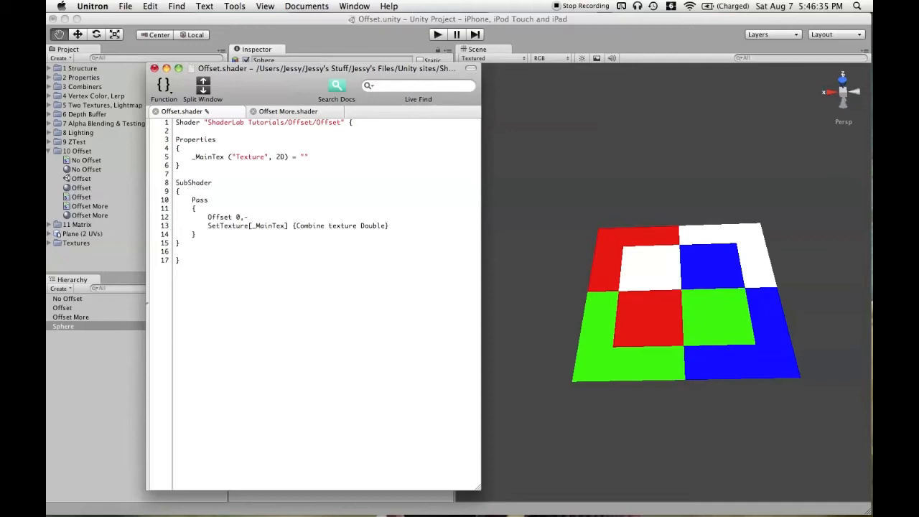
type("999")
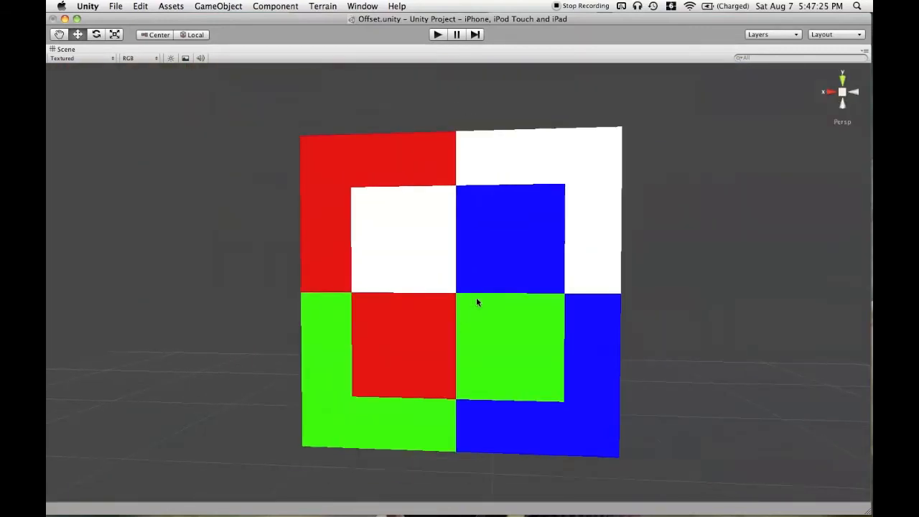
Step: Zoom in on the checkered plane to reveal the small black sphere at its centre
scroll("down", 3)
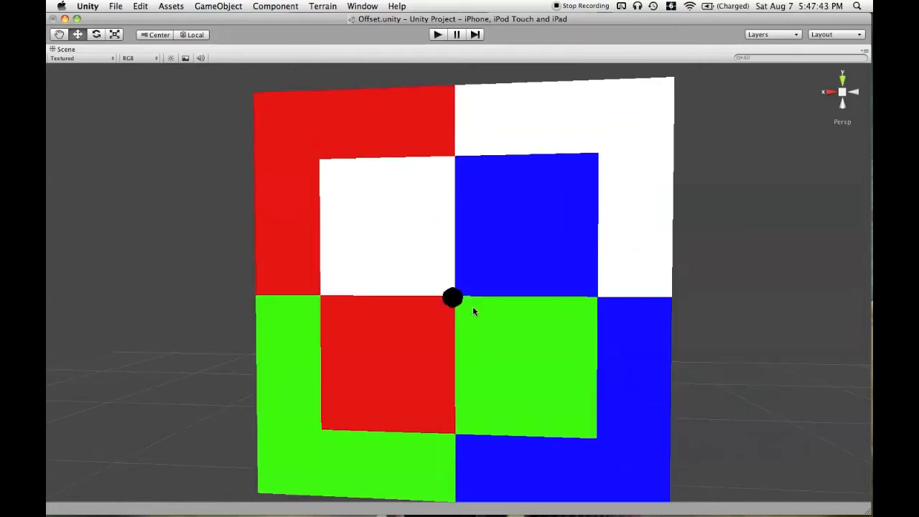
Step: Orbit around the checkered planes until they are seen nearly edge-on
left_click_drag(474, 311, 383, 340)
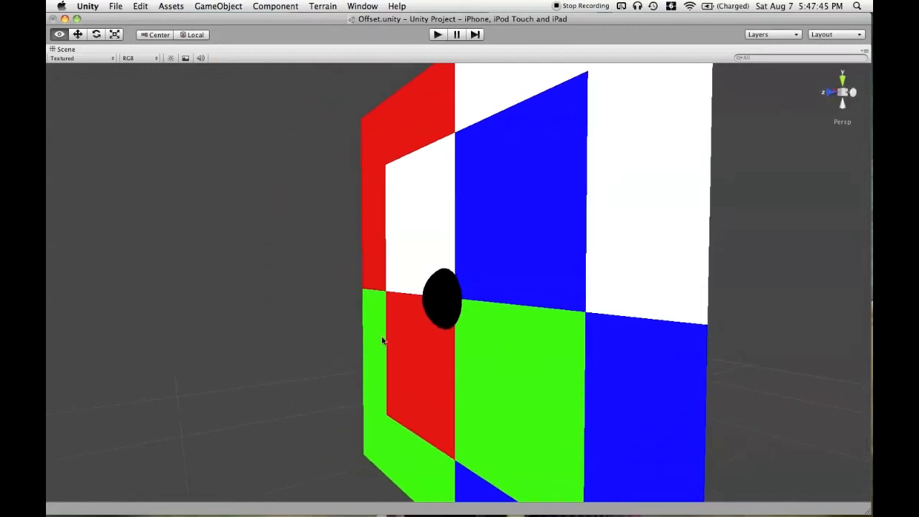
left_click_drag(383, 341, 413, 359)
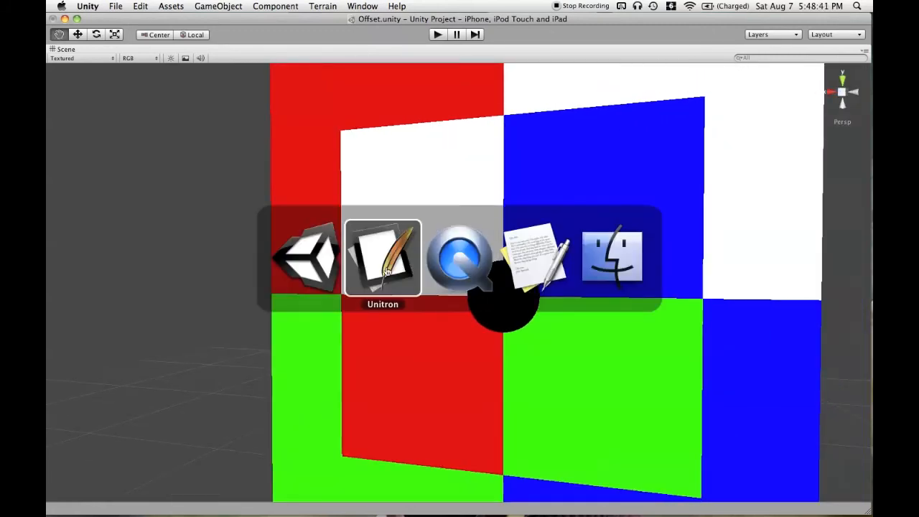
Step: Replace the factor before the comma with -1, making the line 'Offset -1,-8'
left_click(382, 258)
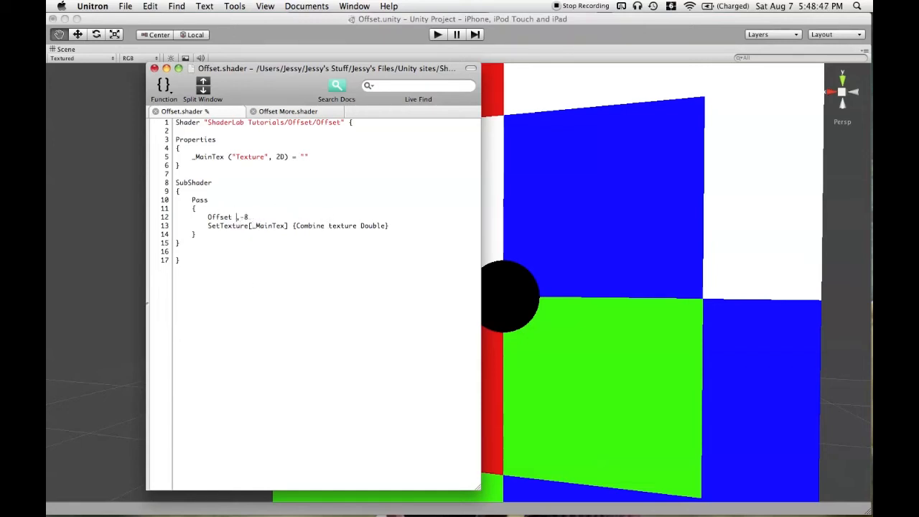
type("-1")
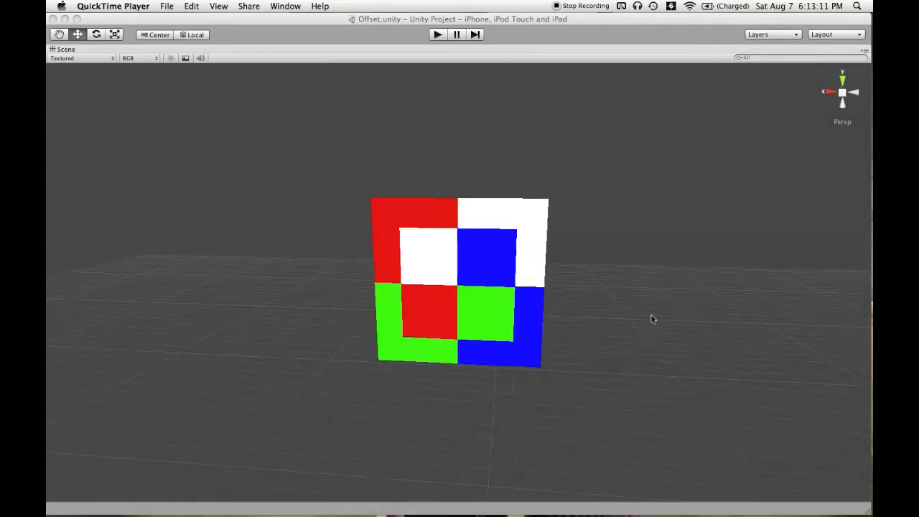
mouse_move(619, 281)
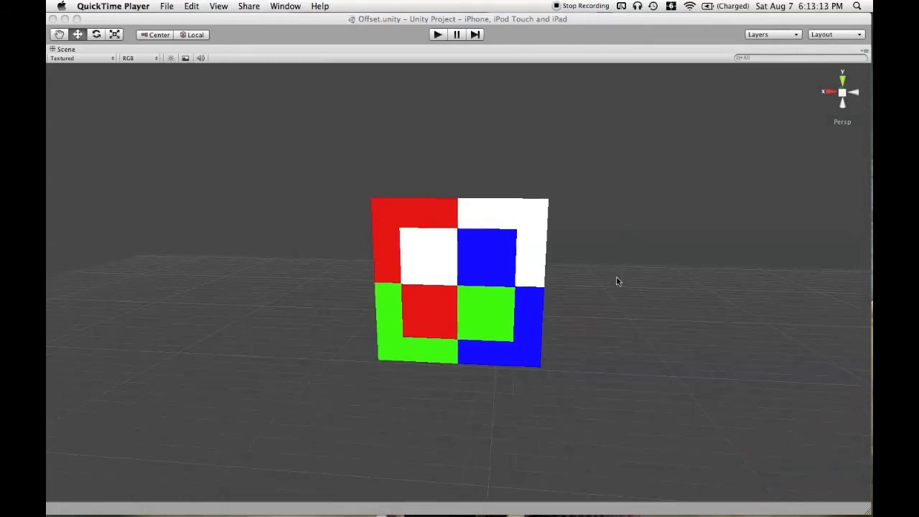
mouse_move(593, 258)
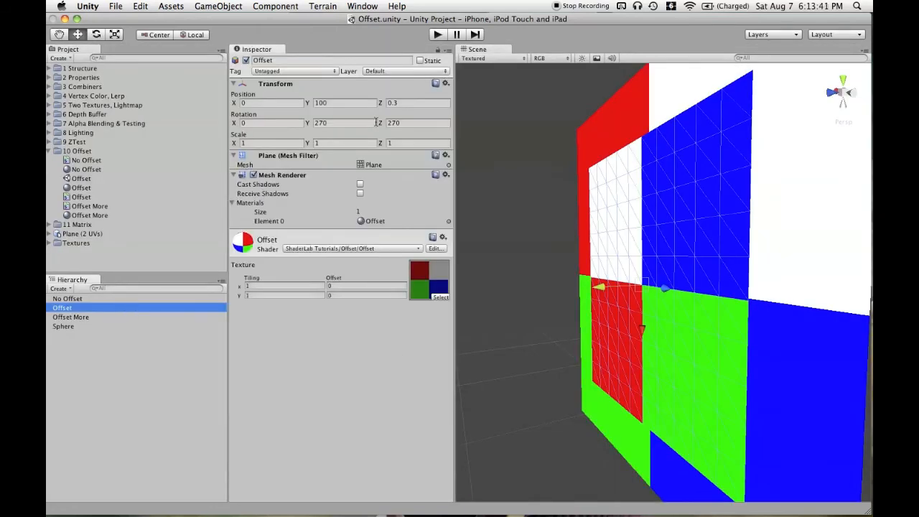
Step: Set the Offset plane's Position Z to 0, compare with Offset More, and maximize the Scene view
left_click(417, 102)
type("0")
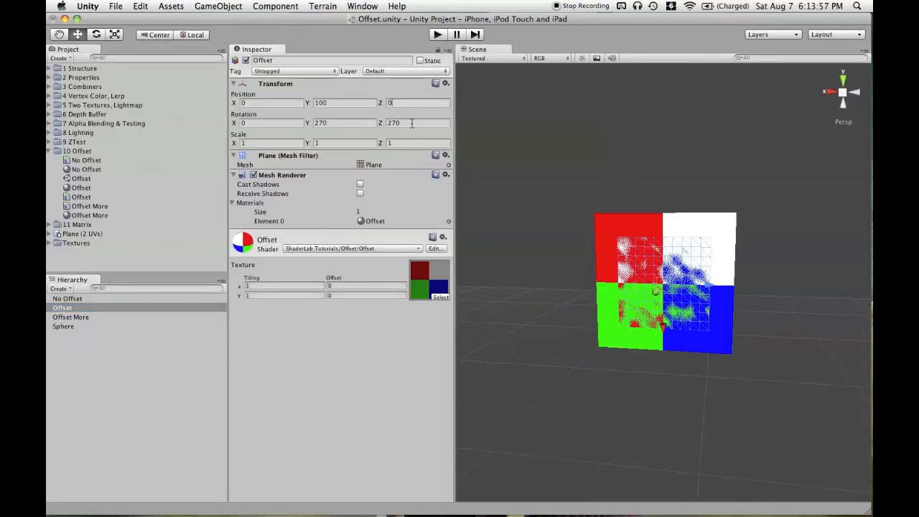
left_click(71, 317)
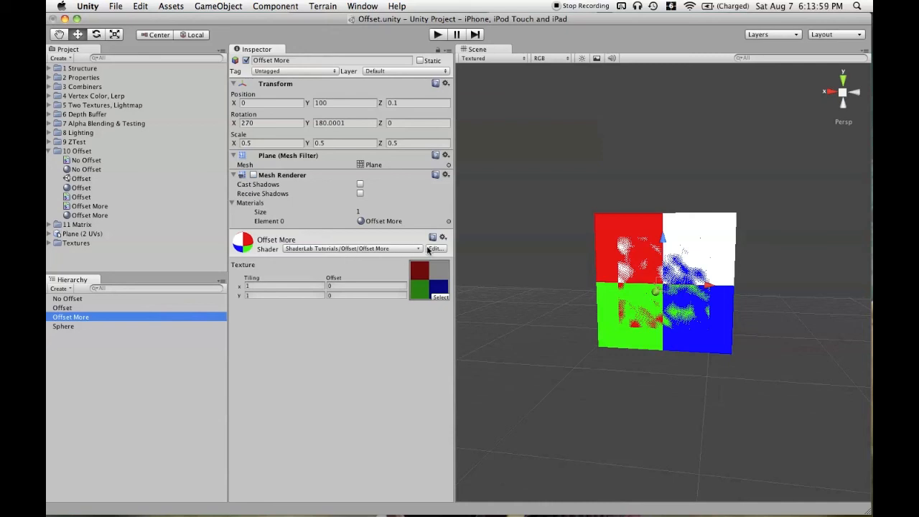
left_click(62, 308)
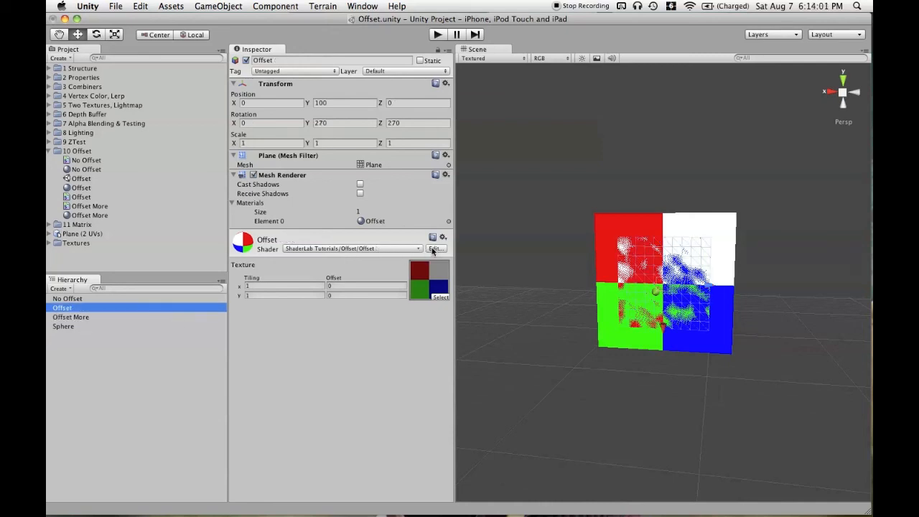
left_click(435, 249)
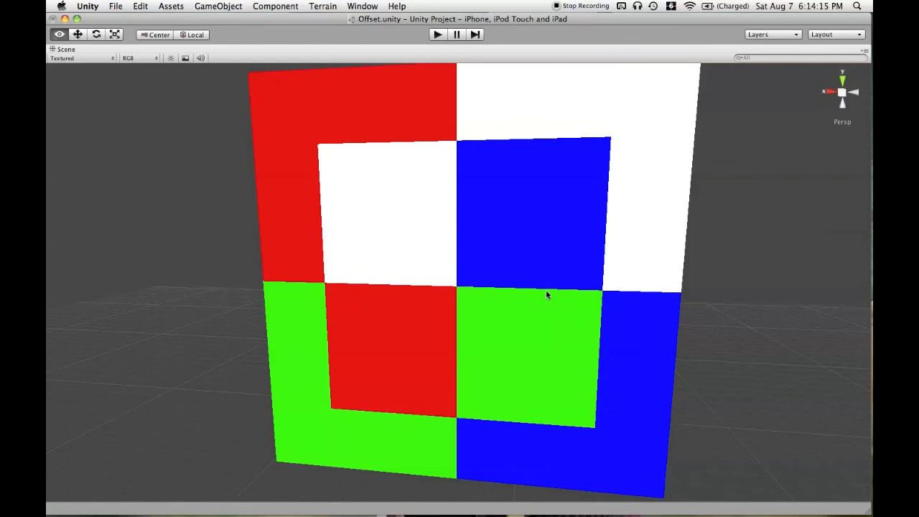
Step: Pull the Scene view back from the coplanar planes, then switch apps toward Unitron
left_click_drag(546, 294, 413, 296)
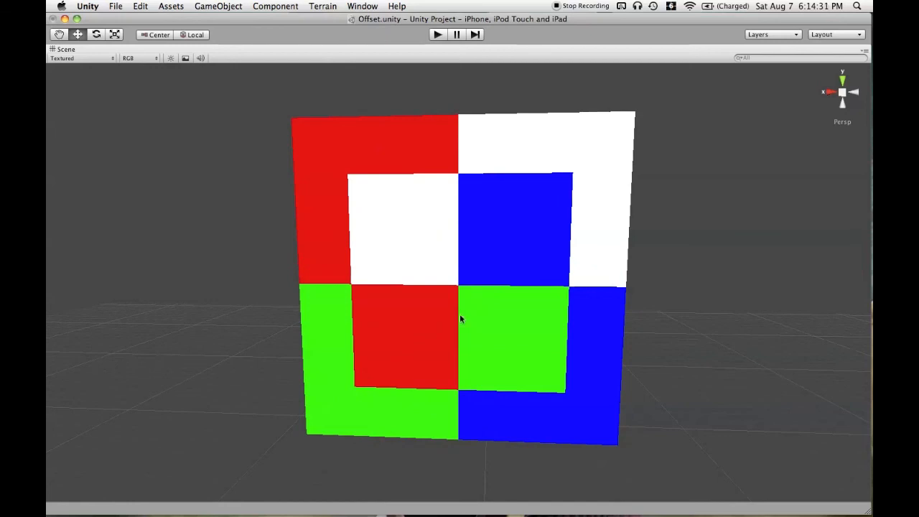
key("cmd+tab")
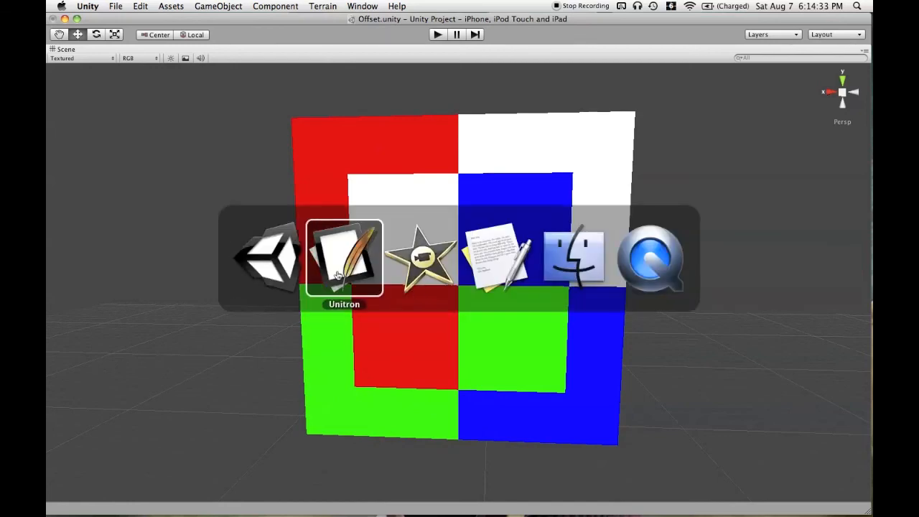
Step: In Unitron, append a 0 to the units value so the shader reads Offset -1,-10
left_click(343, 257)
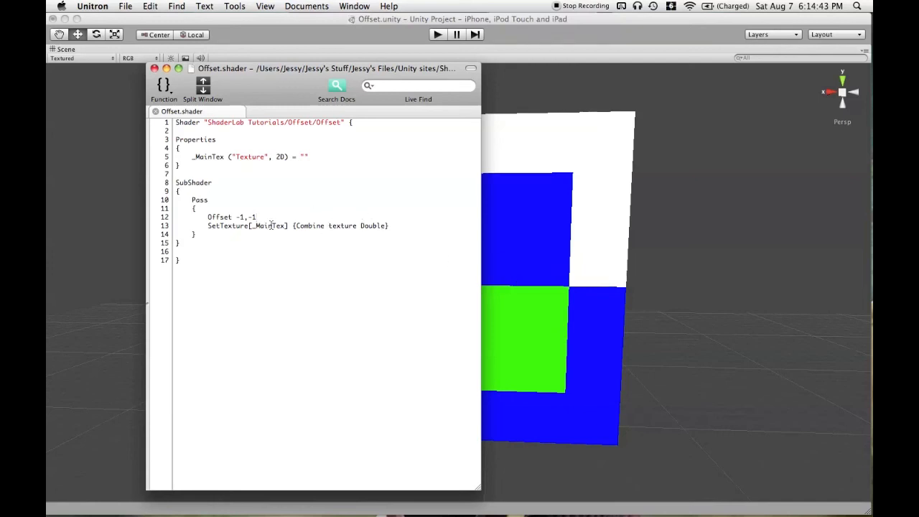
double_click(247, 217)
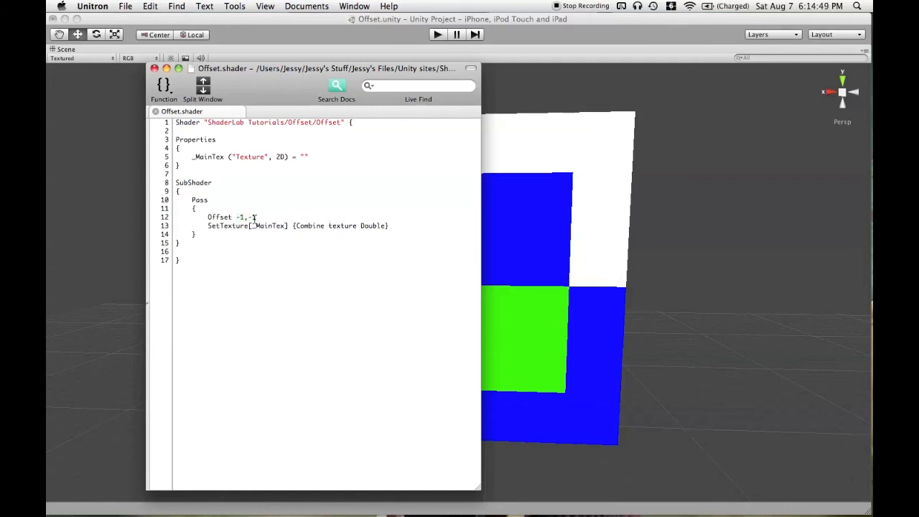
type("0")
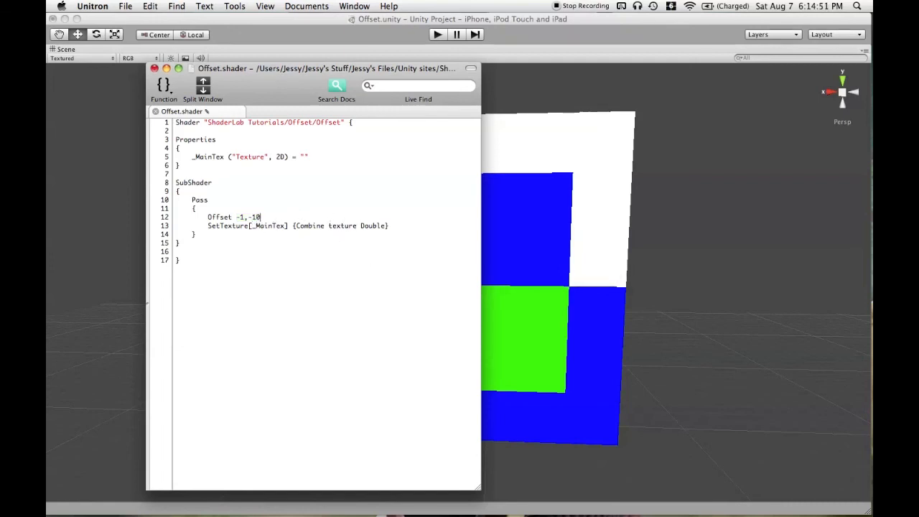